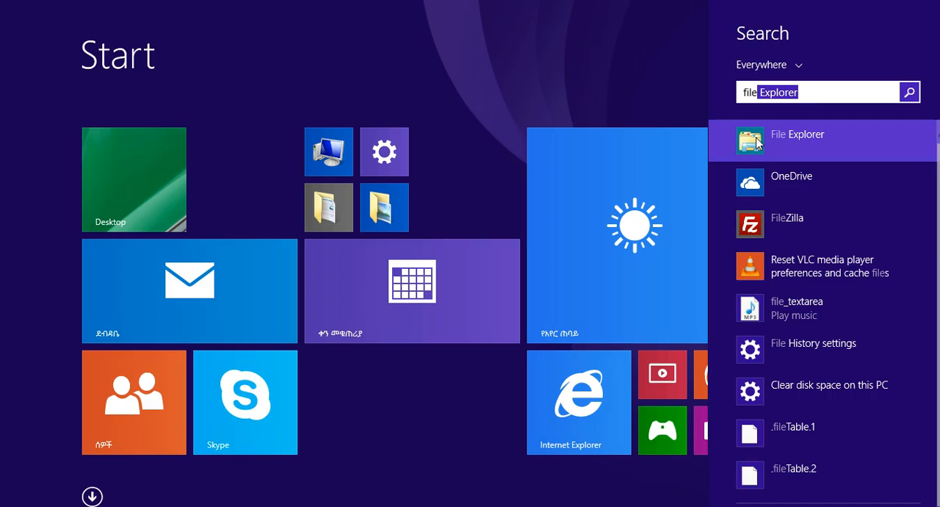
- Dismiss Start search and return to color.html in Notepad
{"action": "left_click", "coordinate": [797, 139]}
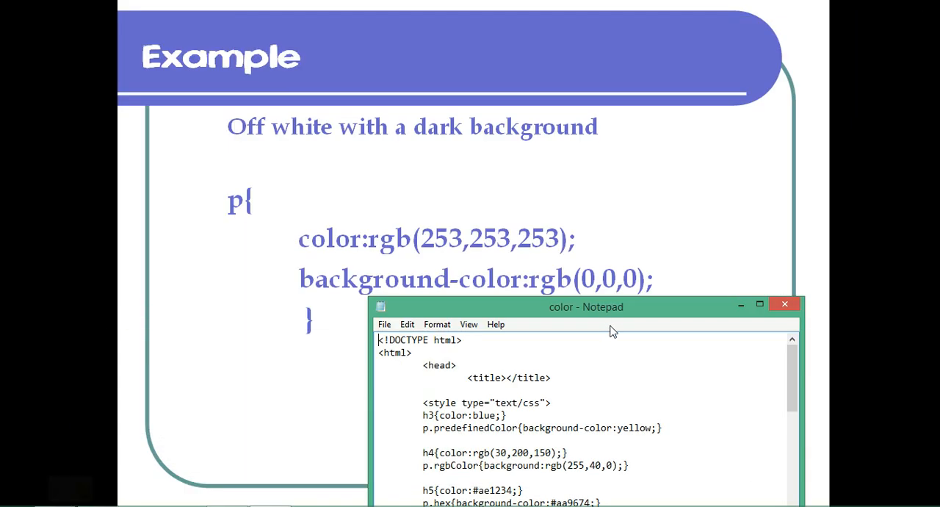
- Bring Notepad forward and start a p.contrast{ rule below p.hex
{"action": "left_click_drag", "start_coordinate": [586, 306], "coordinate": [657, 71]}
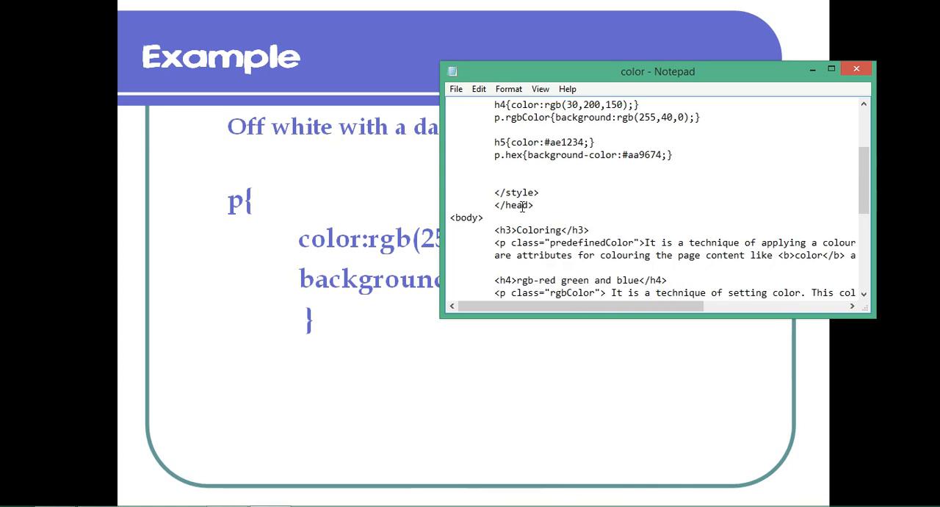
{"action": "type", "text": "p."}
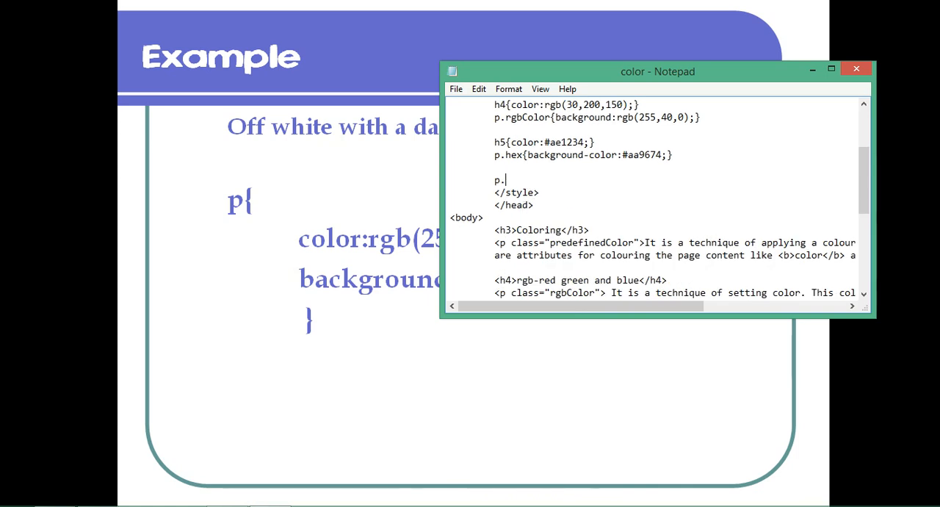
{"action": "type", "text": "contras"}
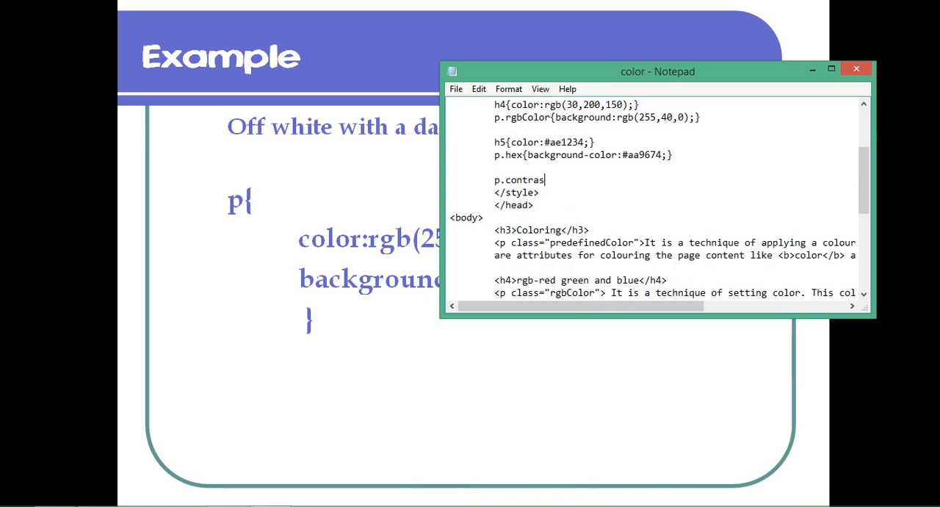
{"action": "type", "text": "t{"}
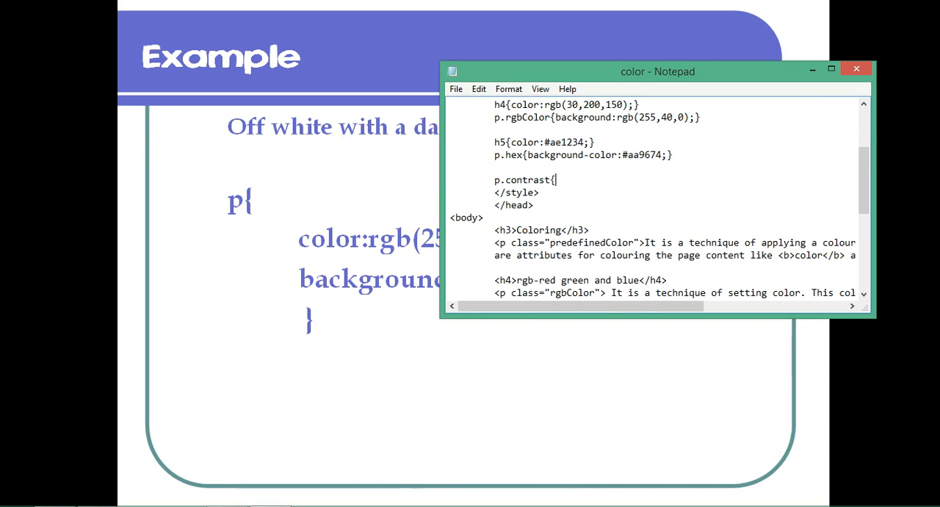
{"action": "scroll", "scroll_direction": "down", "scroll_amount": 3}
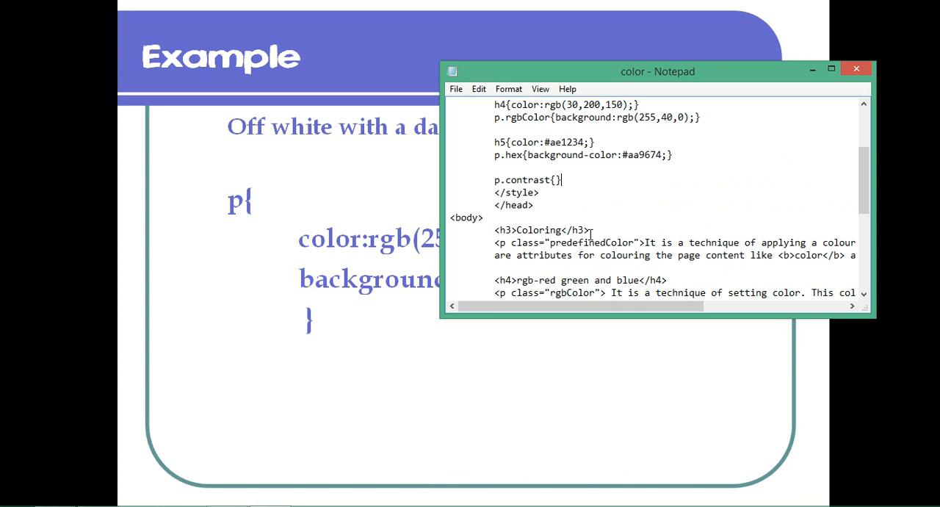
{"action": "scroll", "scroll_direction": "down", "scroll_amount": 3}
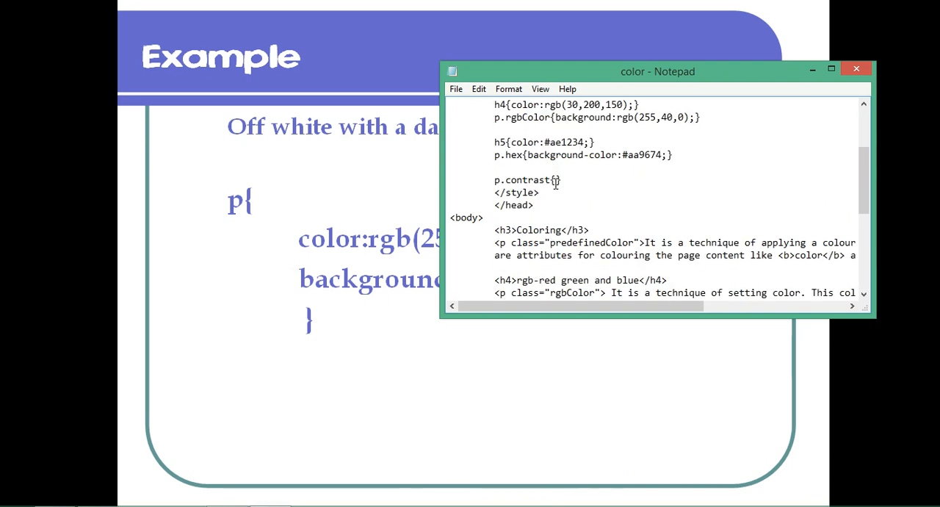
- Type color and background-color rgb entries, starting the text color as rgb(253,253,2…)
{"action": "type", "text": "color:rgb"}
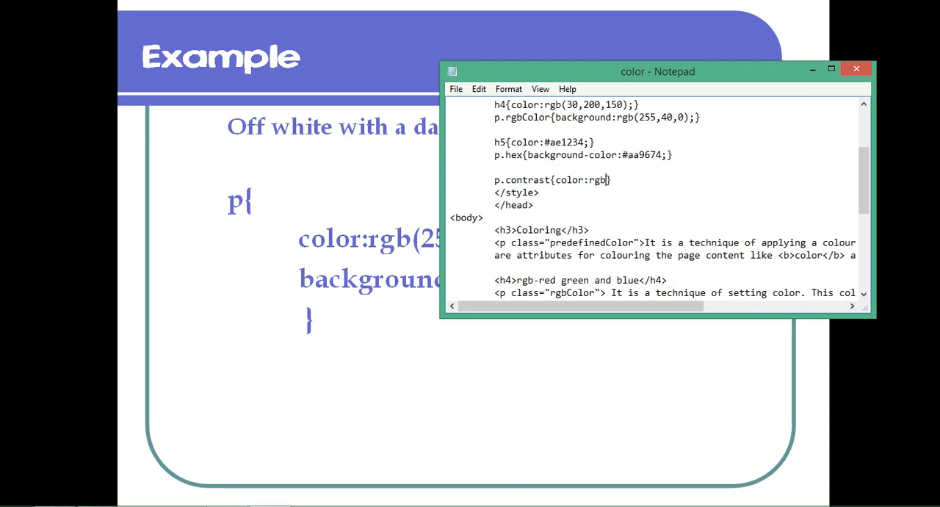
{"action": "type", "text": "();"}
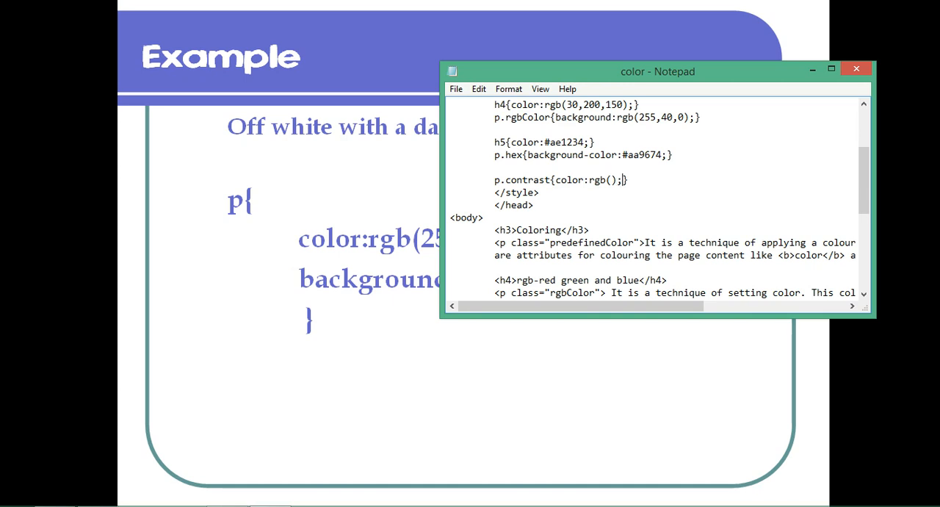
{"action": "type", "text": "background-colo"}
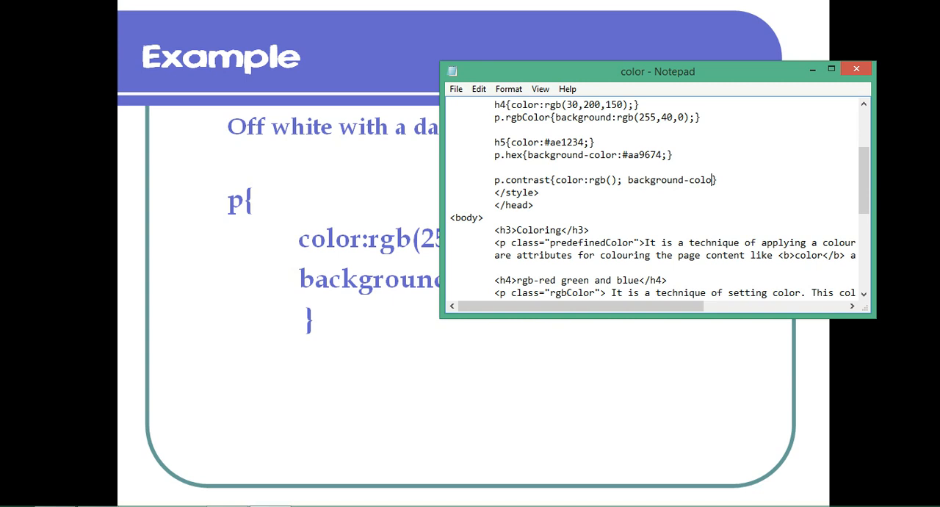
{"action": "type", "text": "rgb();"}
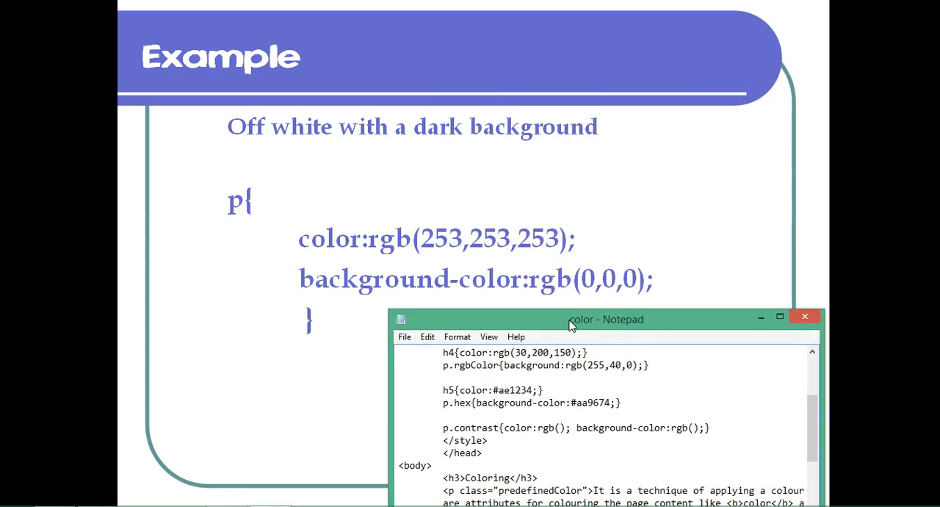
{"action": "type", "text": "25"}
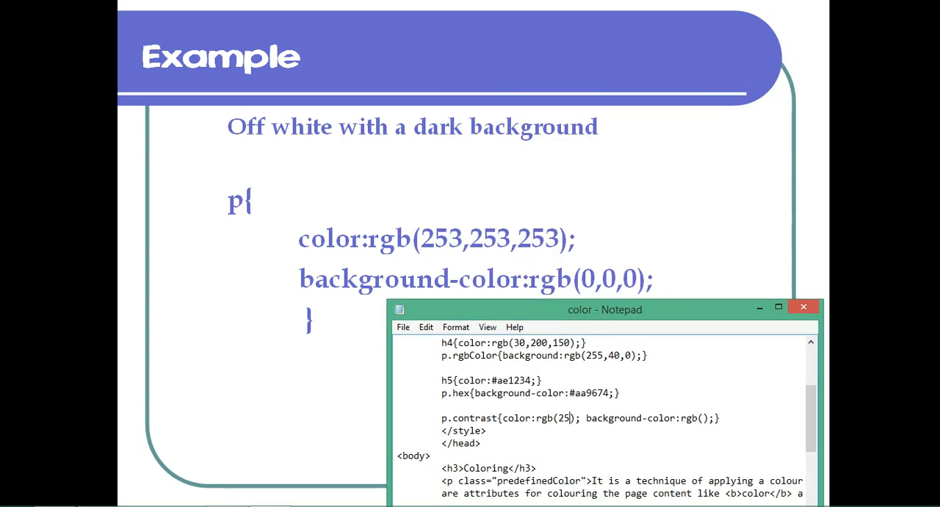
{"action": "type", "text": "3,253,2"}
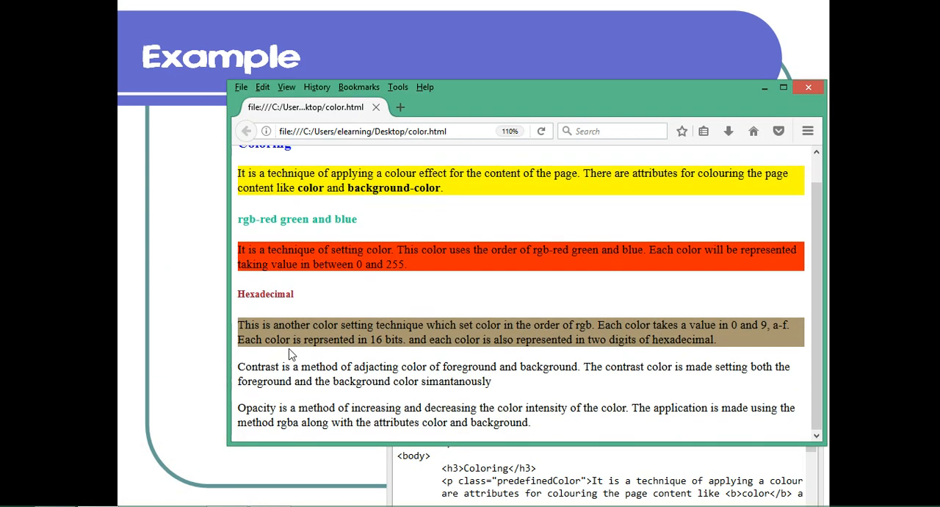
- Select the Contrast paragraph text on the color page in Firefox
{"action": "left_click_drag", "start_coordinate": [237, 366], "coordinate": [490, 381]}
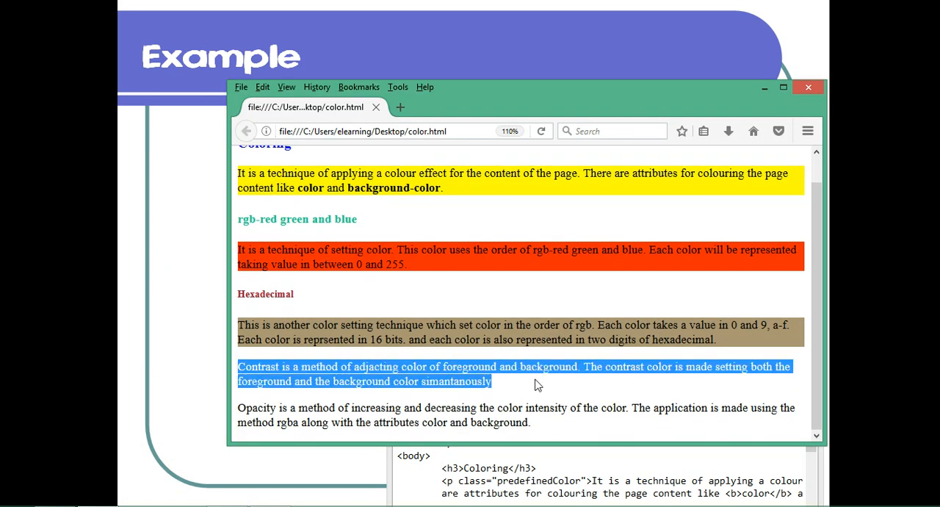
{"action": "left_click", "coordinate": [516, 385]}
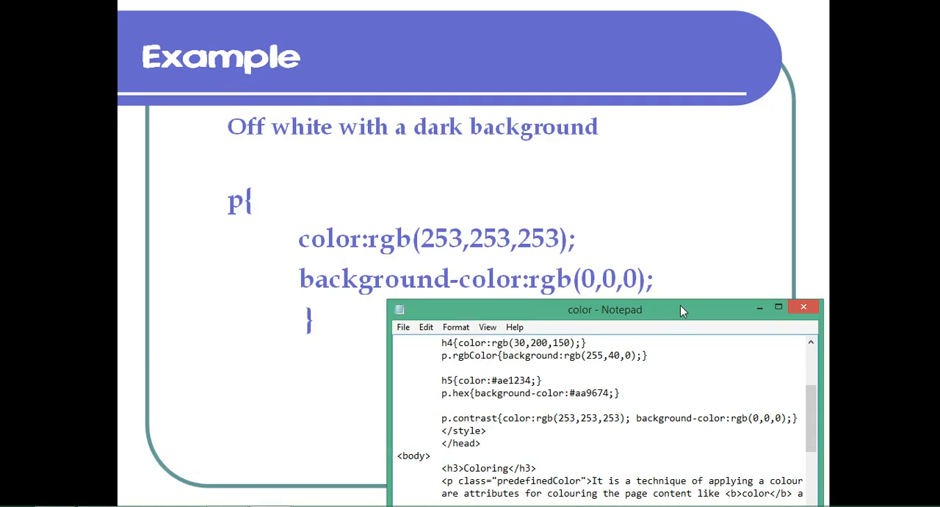
{"action": "left_click_drag", "start_coordinate": [605, 308], "coordinate": [641, 292]}
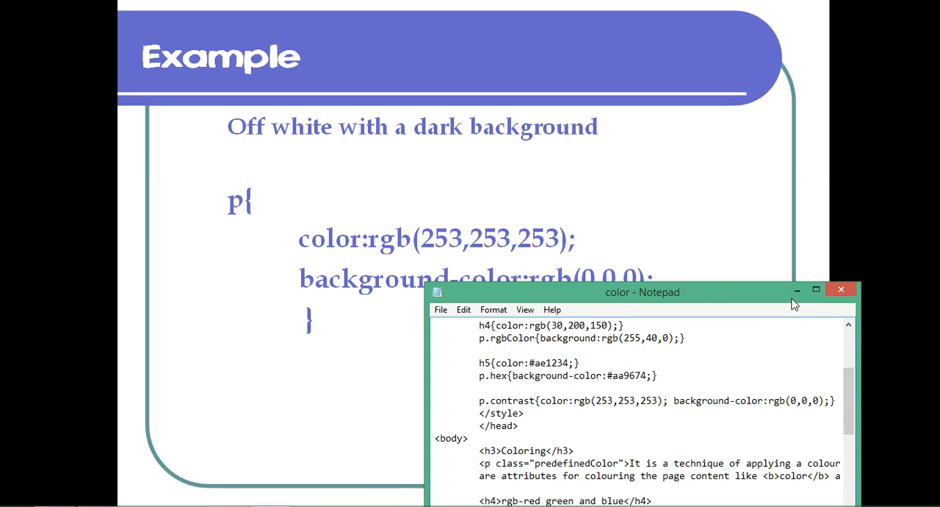
{"action": "mouse_move", "coordinate": [797, 289]}
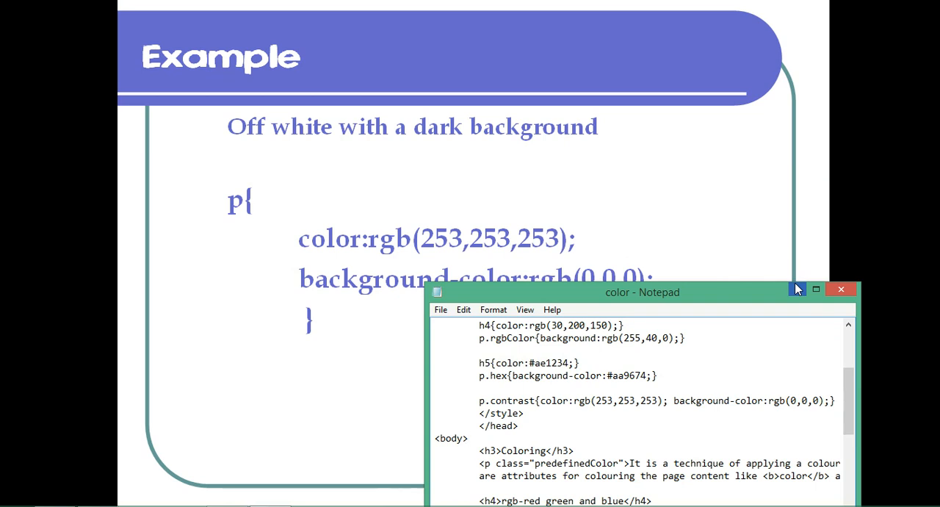
{"action": "left_click", "coordinate": [468, 437]}
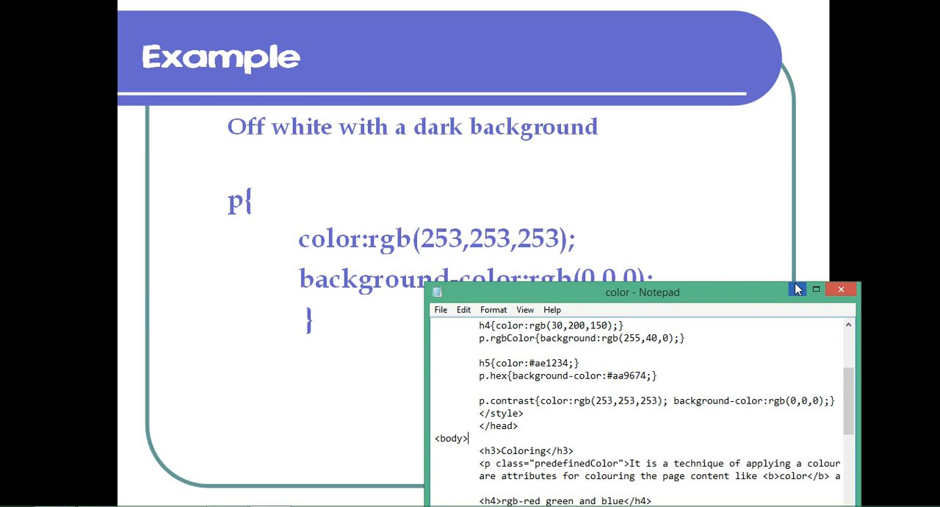